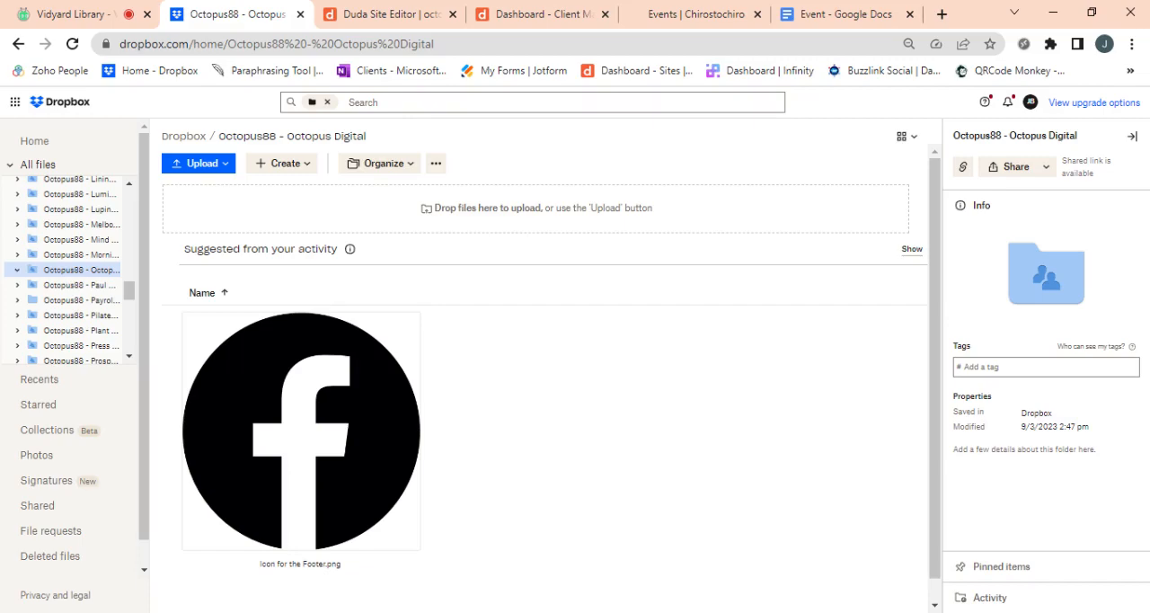
mouse_move(682, 230)
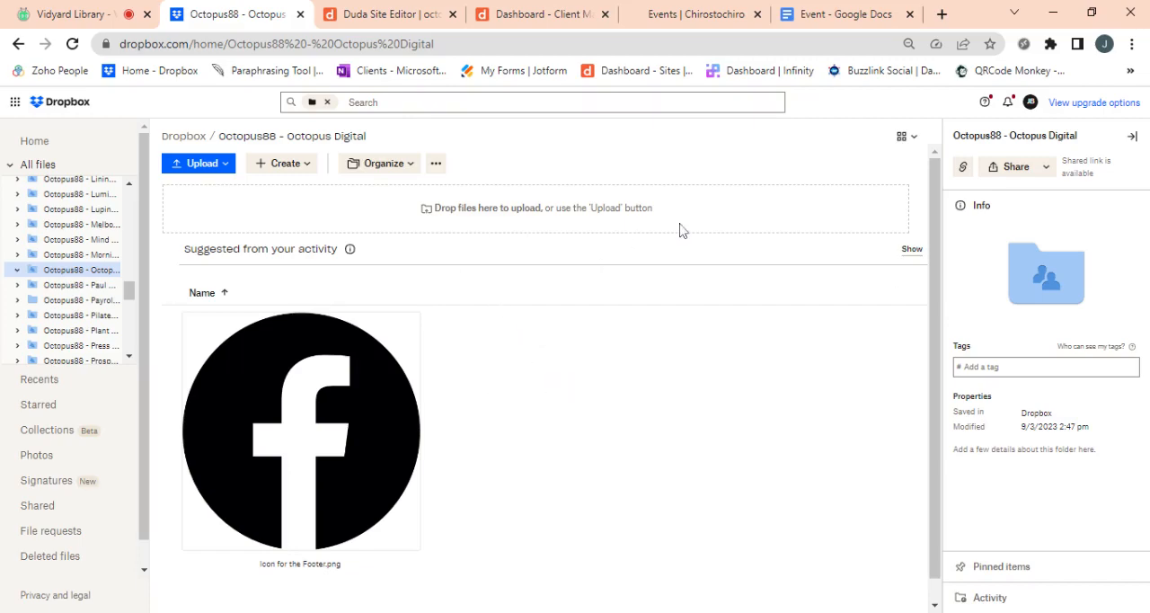
mouse_move(535, 388)
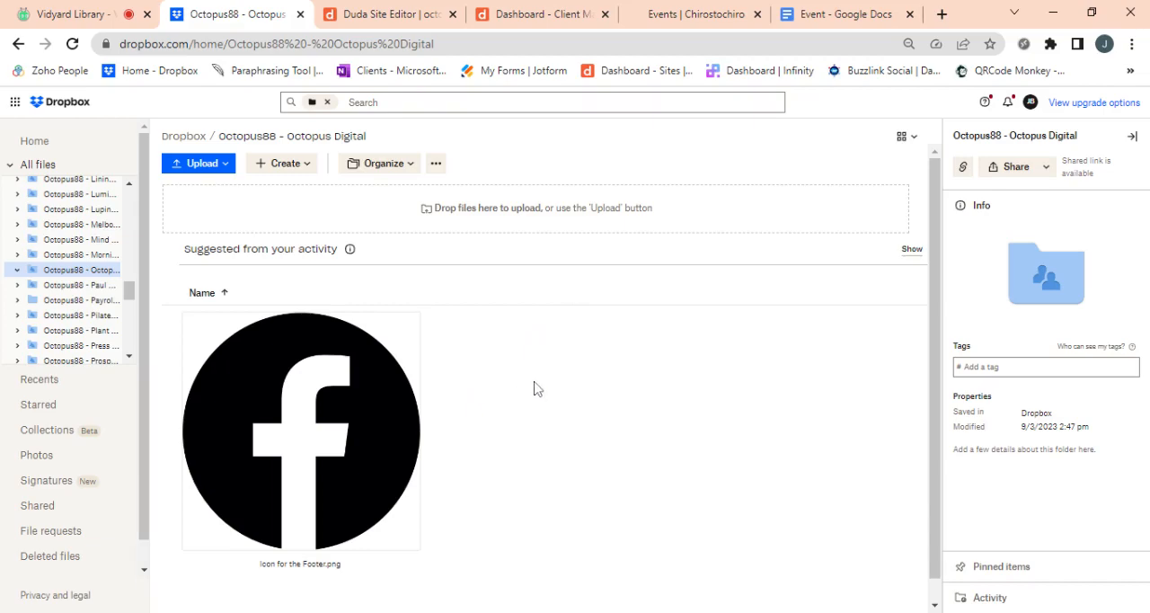
mouse_move(402, 340)
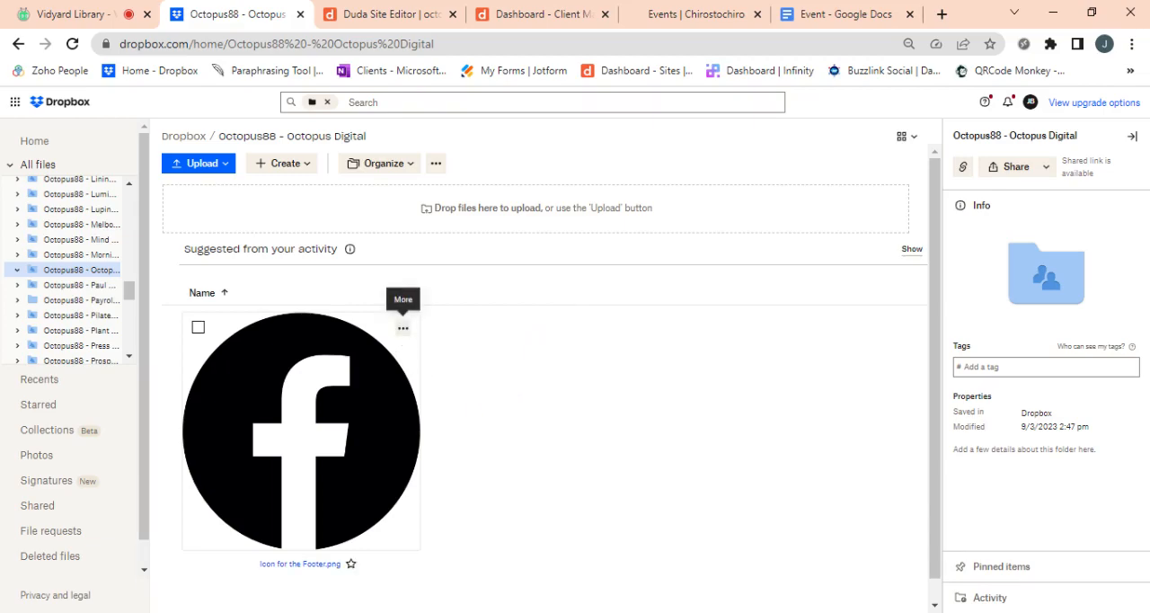
- Copy a Dropbox share link for 'Icon for the Footer.png' and switch to the Duda editor
click(403, 327)
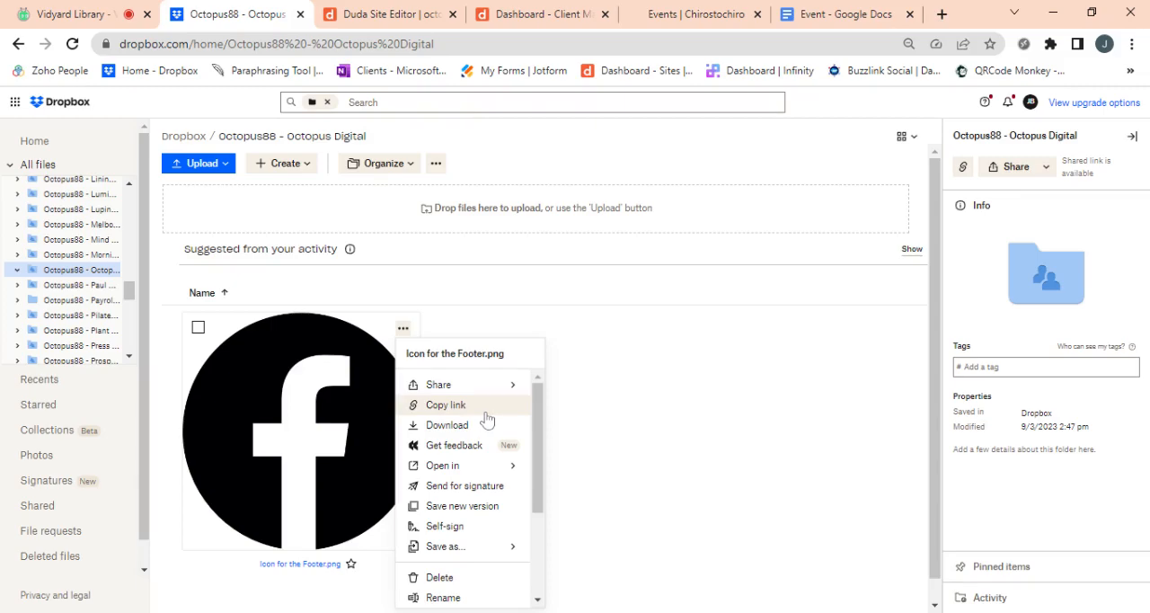
click(445, 405)
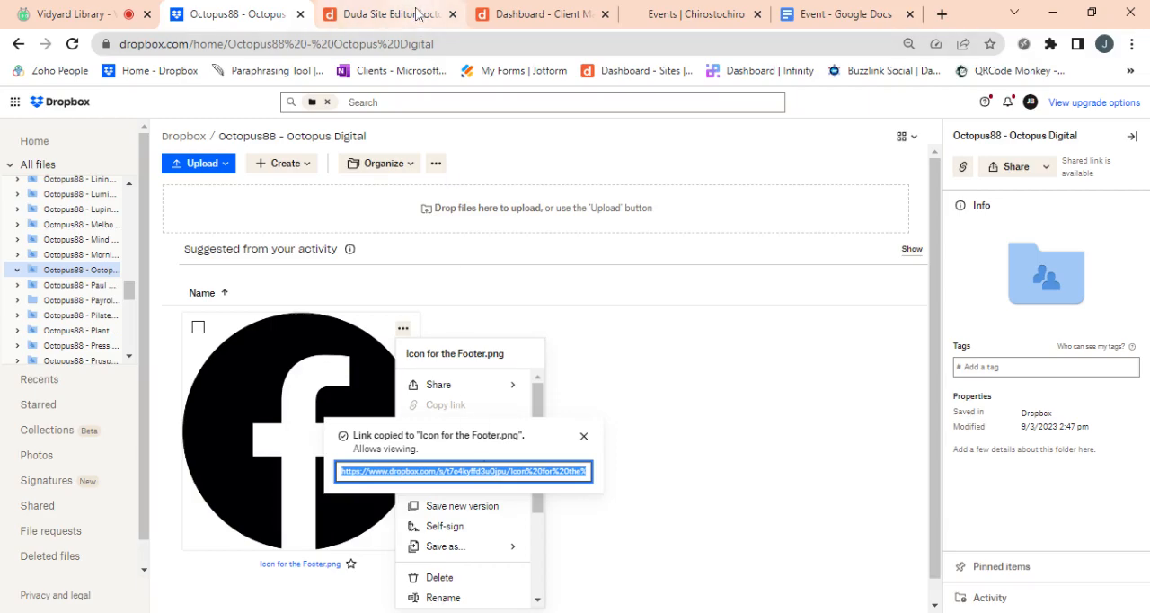
click(386, 15)
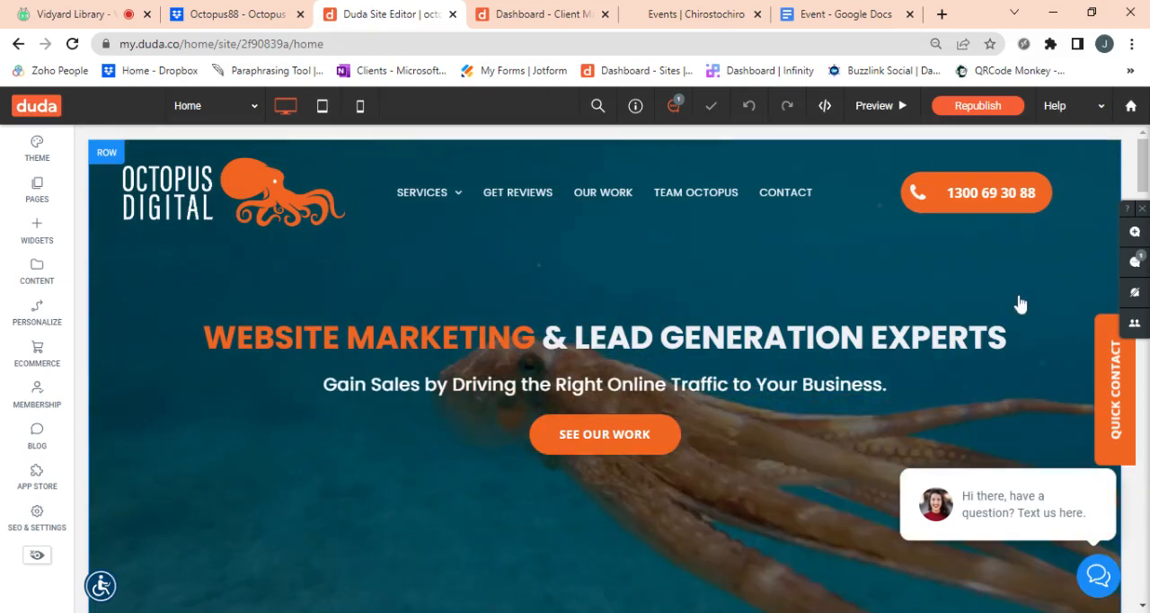
- Scroll the Duda canvas down to the Digital Services We Offer section
scroll(down, 3)
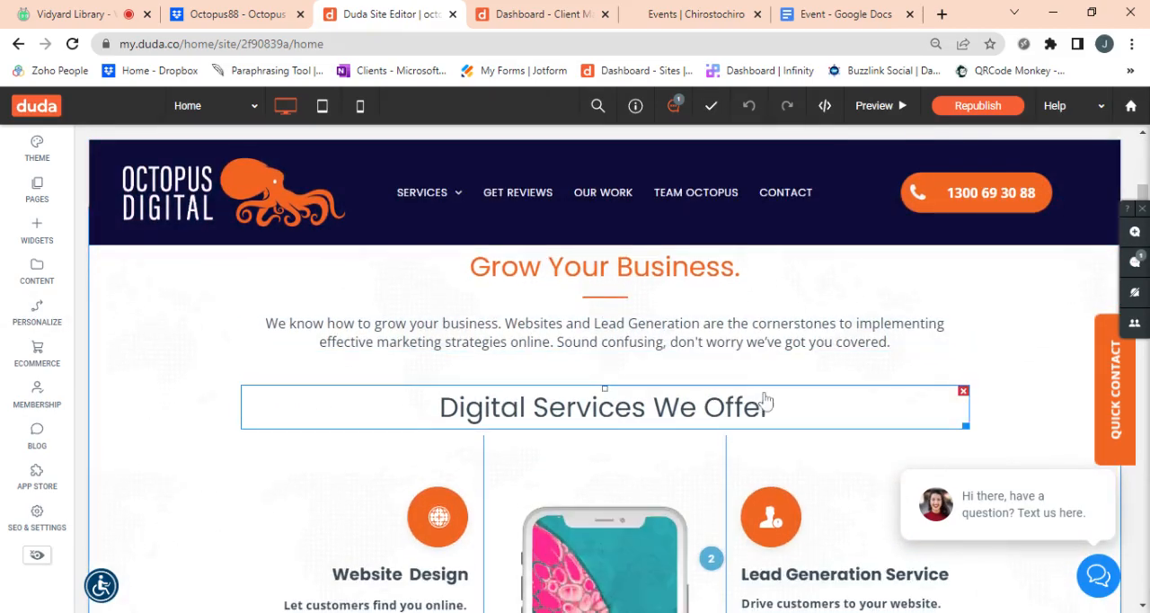
scroll(down, 3)
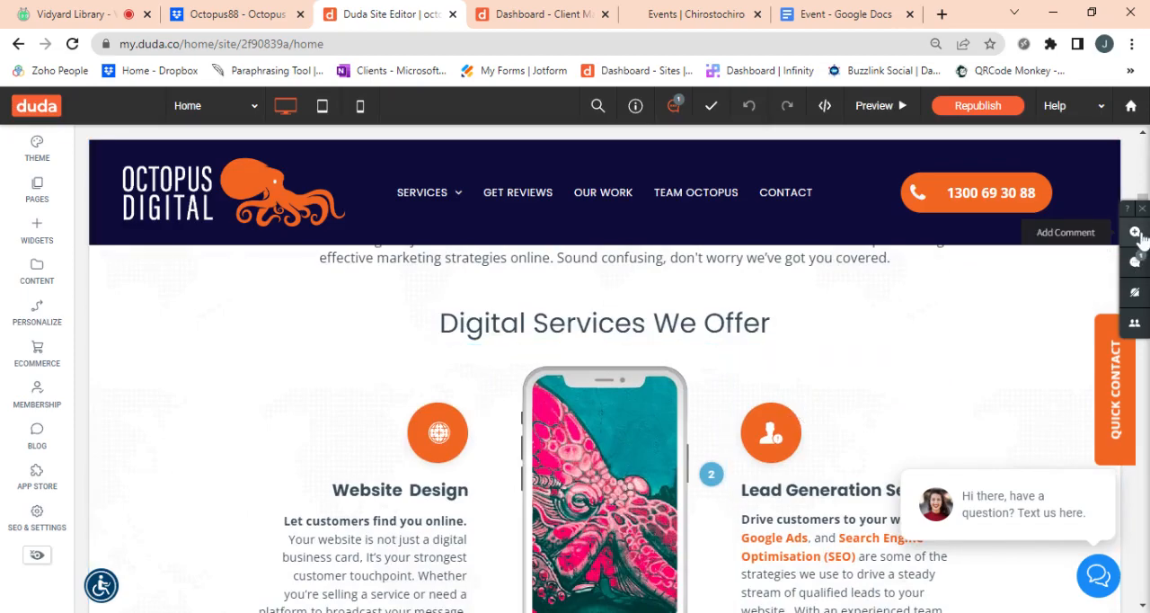
- Comment on the phone image 'Please ... :' with the Dropbox link to Icon for the Footer.png pasted in
click(1136, 233)
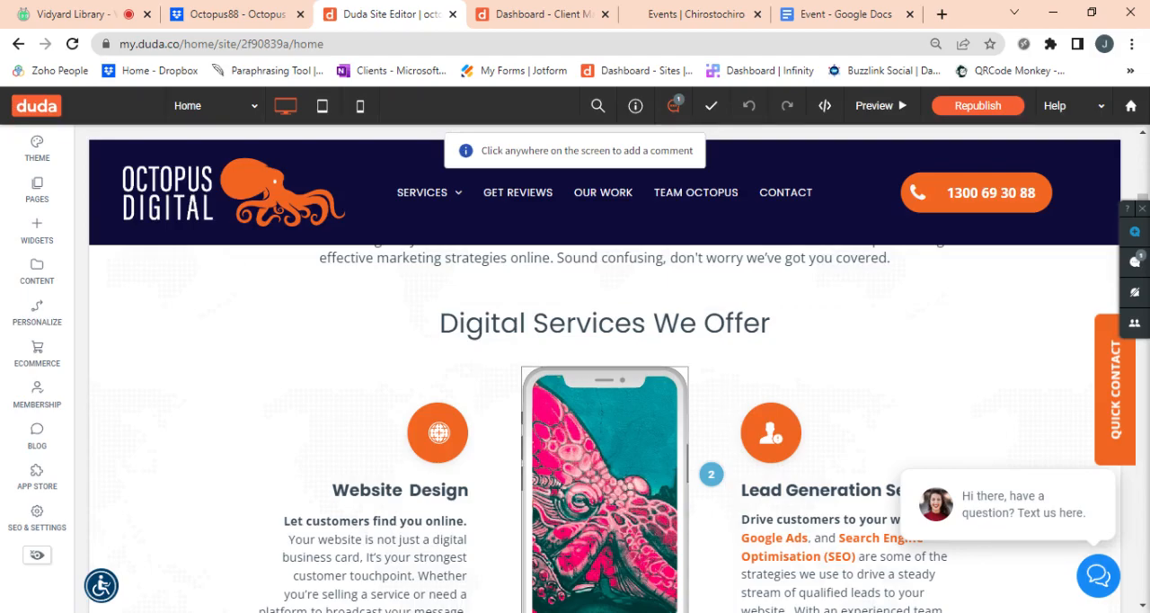
click(669, 399)
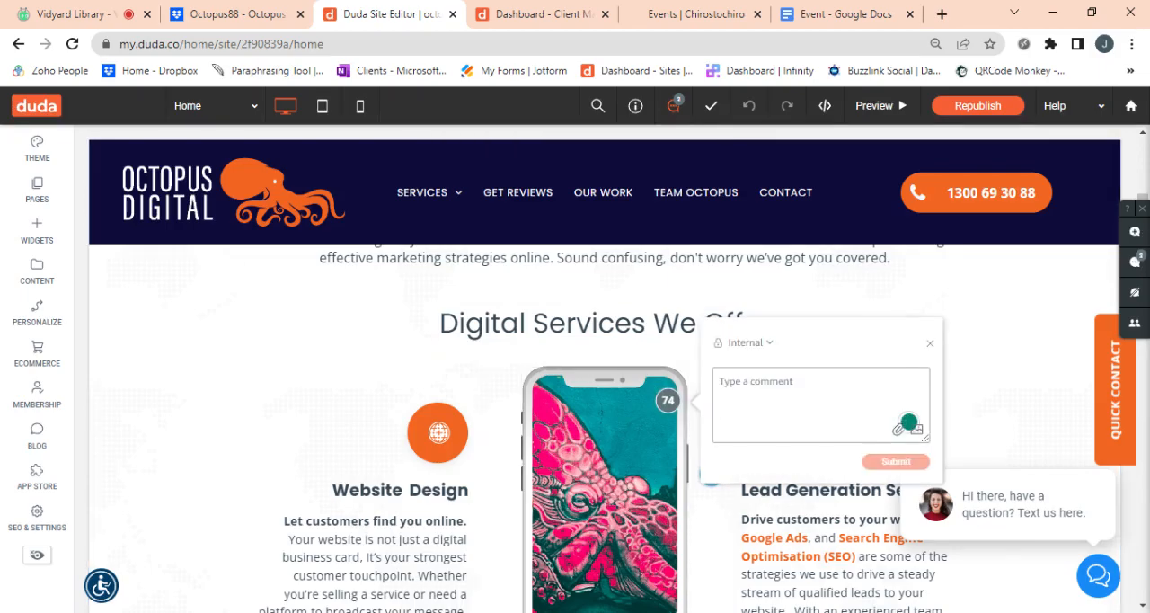
text(Please change the image to this)
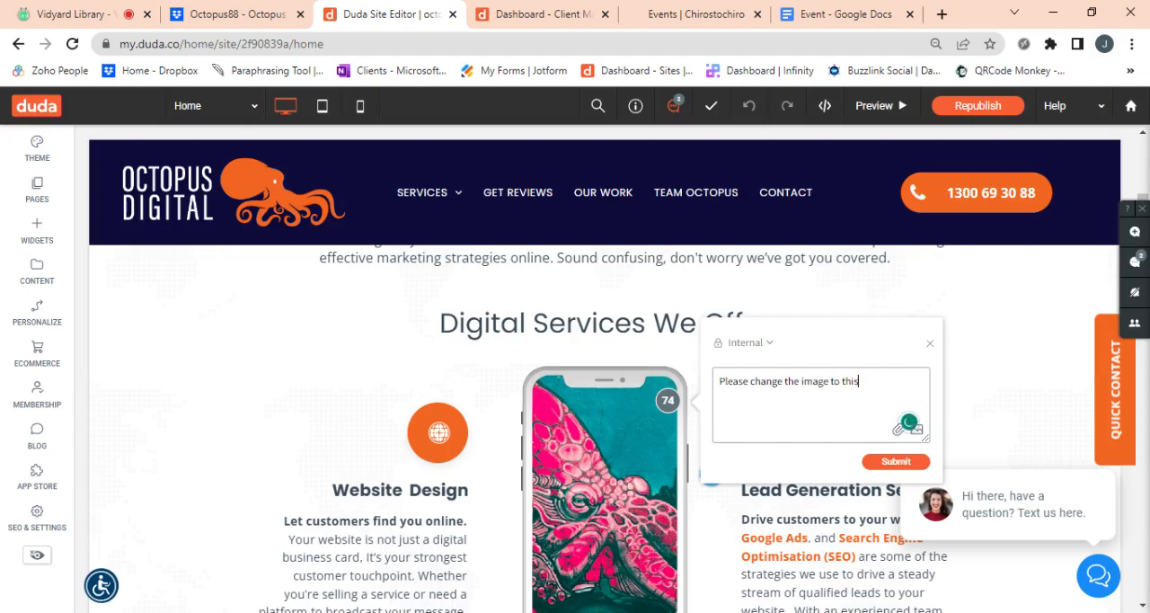
text(:)
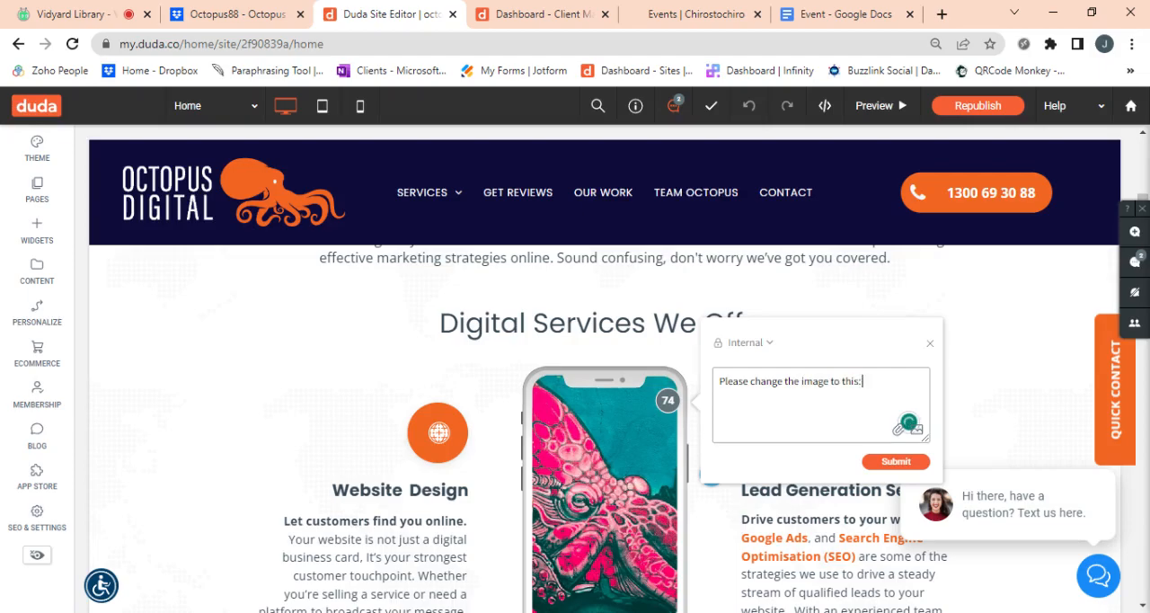
text(https://www.dropbox.com/s/t7c4kyffd3u0jpu/Icon%20for%20the%20Footer.png?dl=0)
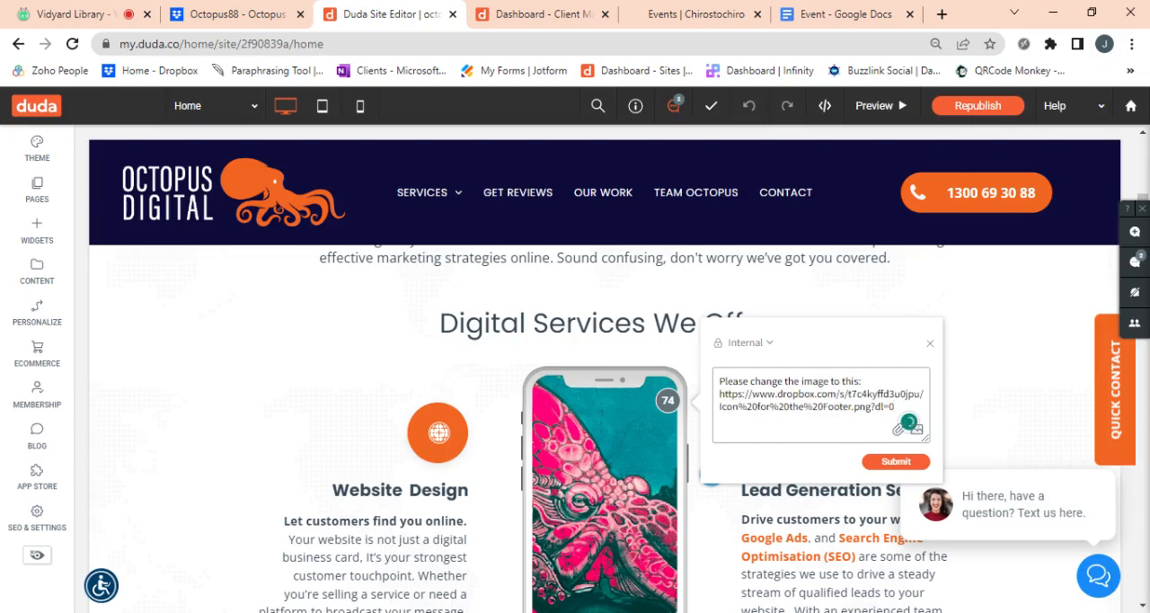